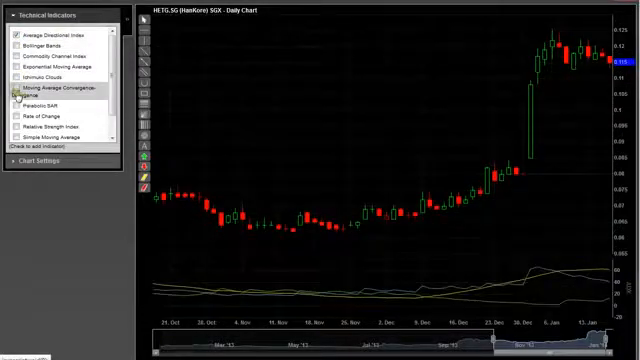
Step: Enable MACD, Rate of Change and Relative Strength Index beneath the daily price chart
left_click(20, 92)
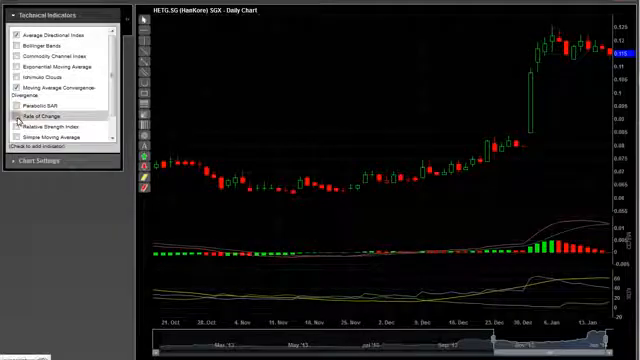
left_click(16, 128)
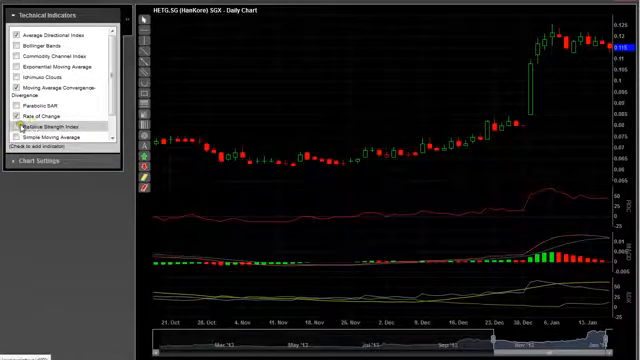
left_click(14, 140)
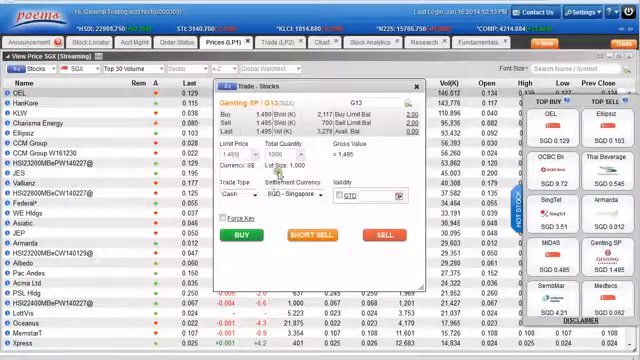
Step: Submit the buy order from the Trade - Stocks widget and confirm it in the prompt
left_click(254, 236)
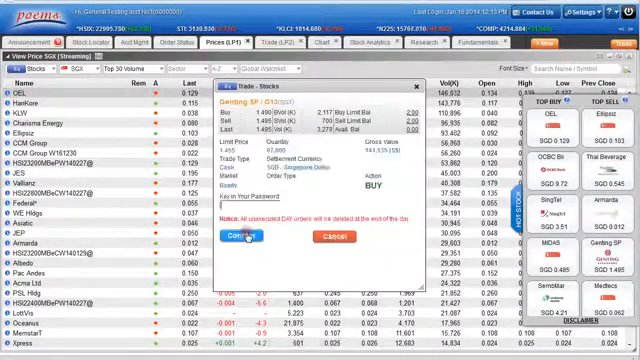
left_click(244, 234)
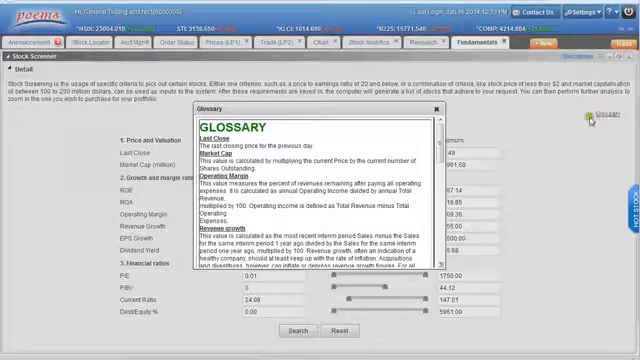
Step: Scroll the Glossary popup down to the P/E ratio, PEG and Total Debt/Equity definitions
scroll("down", 3)
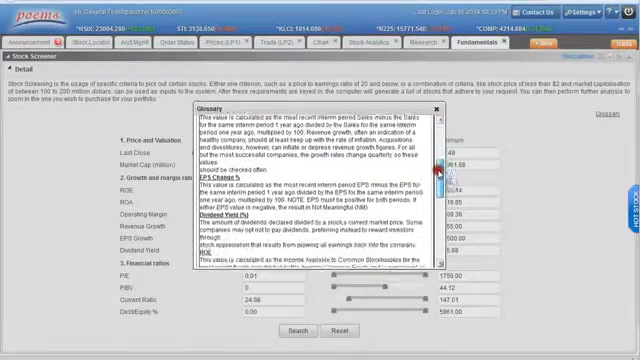
scroll("down", 3)
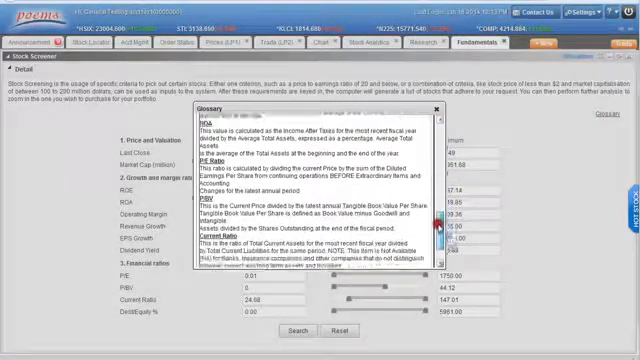
scroll("down", 3)
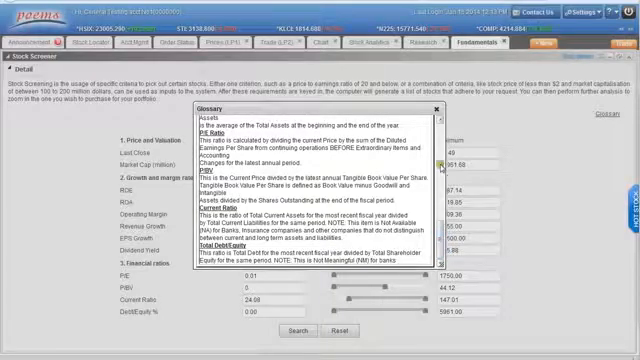